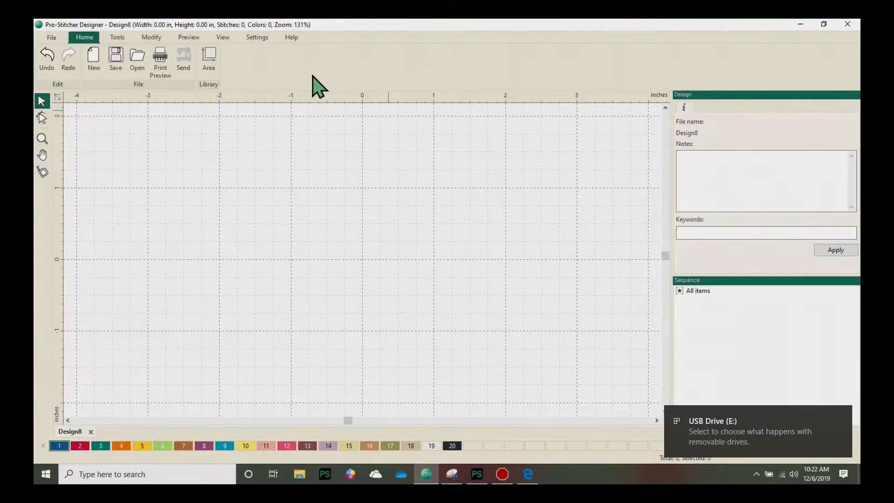
mouse_move(350, 48)
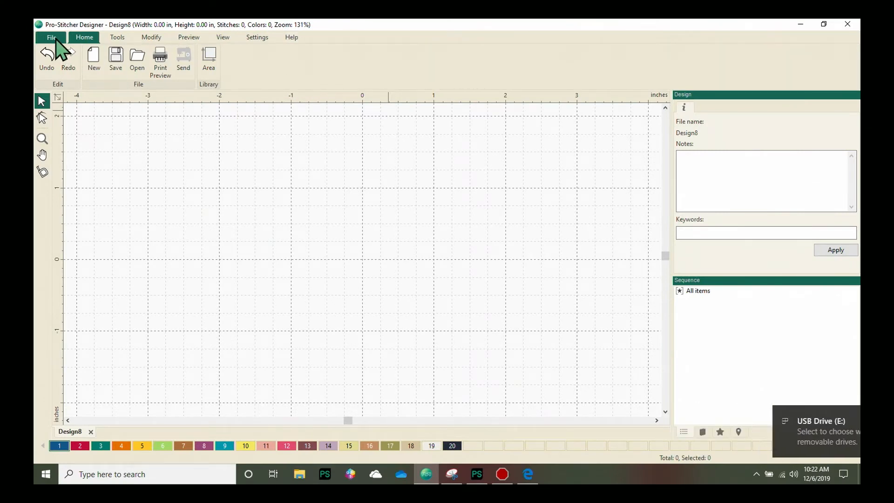
Step: Bring up the Open dialog from the File menu, browsing USB Drive (E:)
click(51, 38)
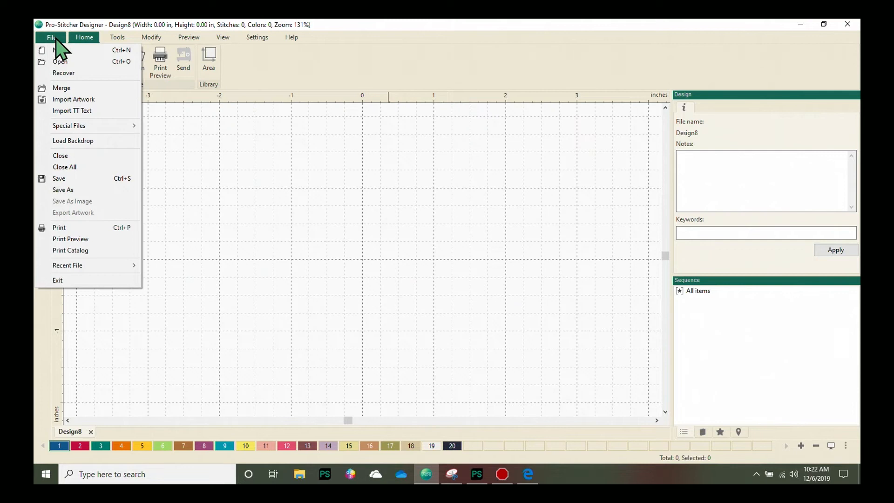
click(51, 37)
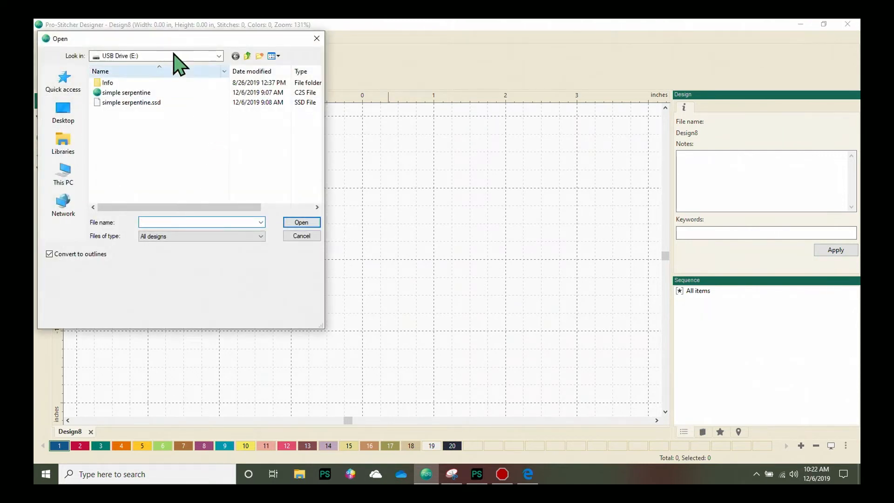
mouse_move(72, 75)
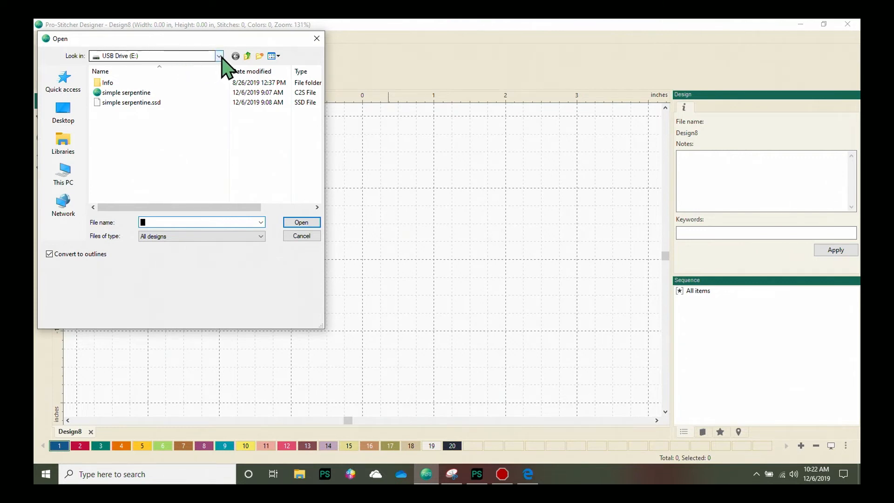
click(218, 56)
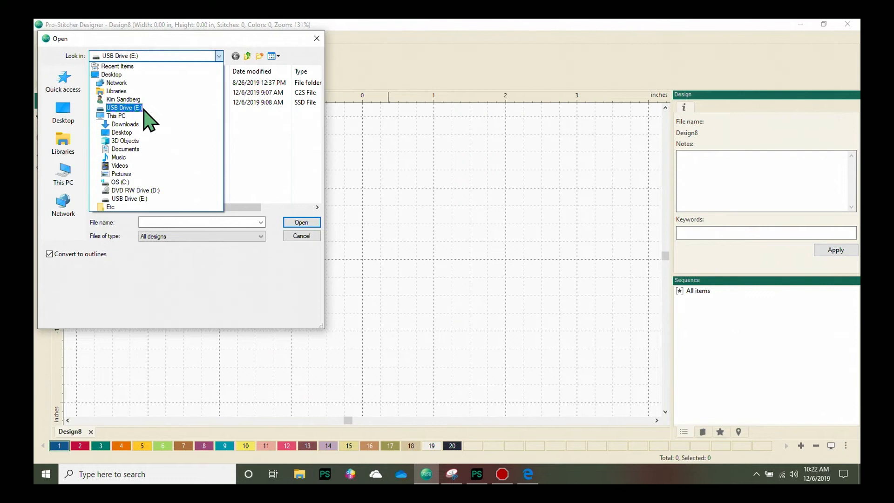
mouse_move(135, 127)
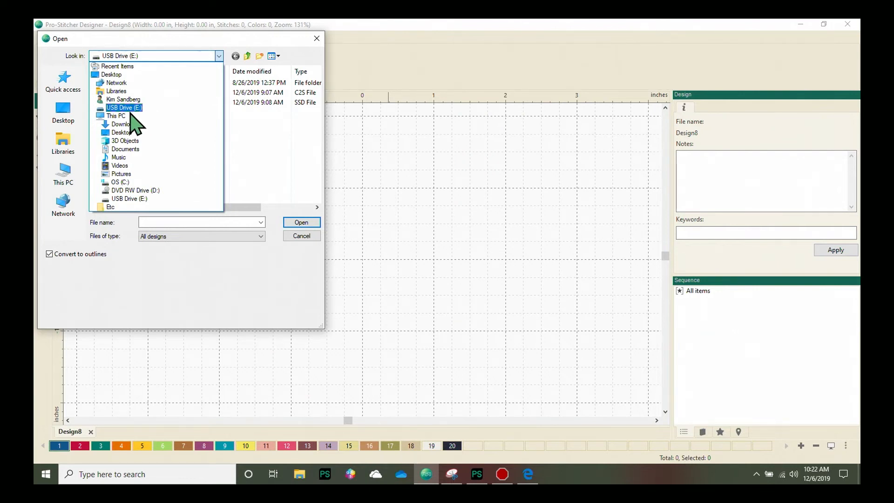
click(124, 108)
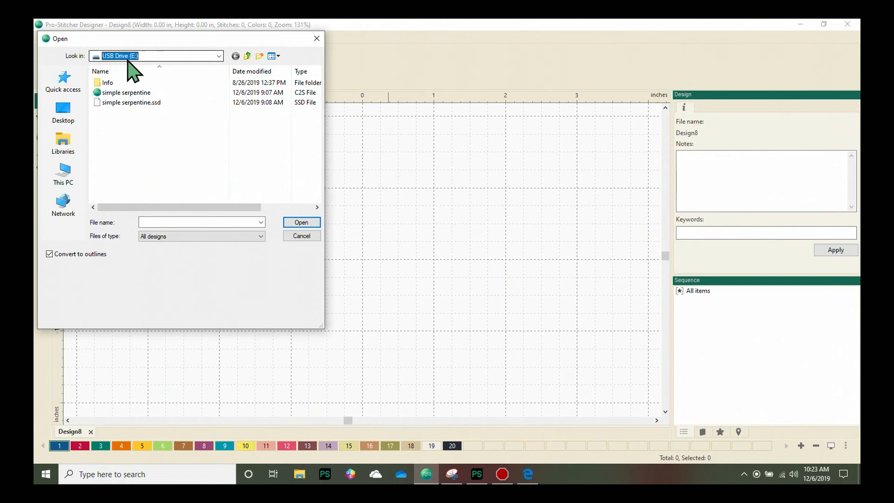
mouse_move(183, 147)
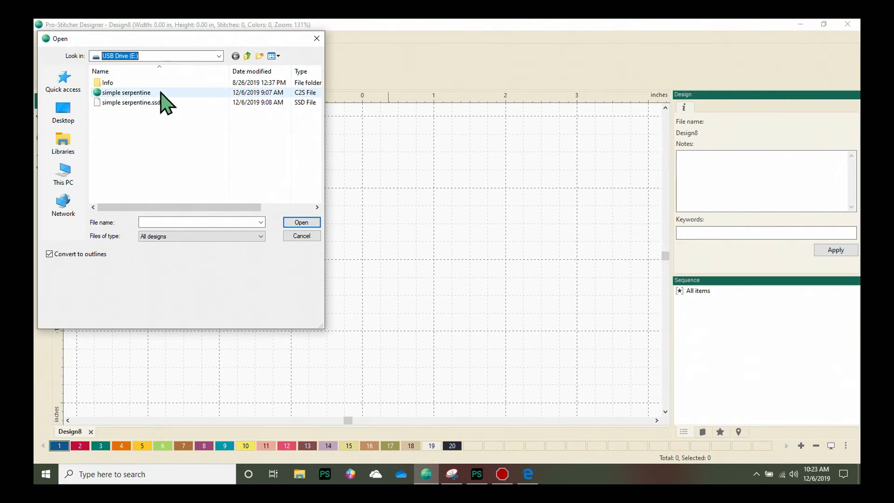
Step: Open 'simple serpentine' from the file list so its S-curve shows on the design page
click(126, 92)
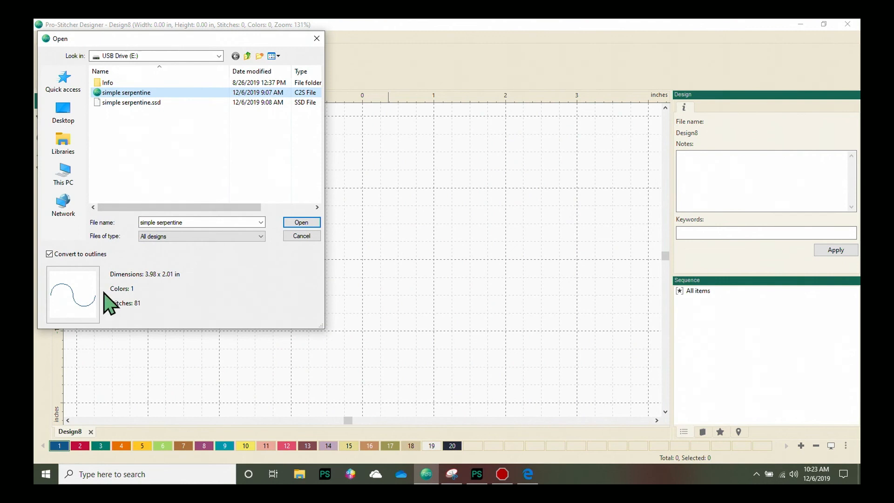
mouse_move(47, 291)
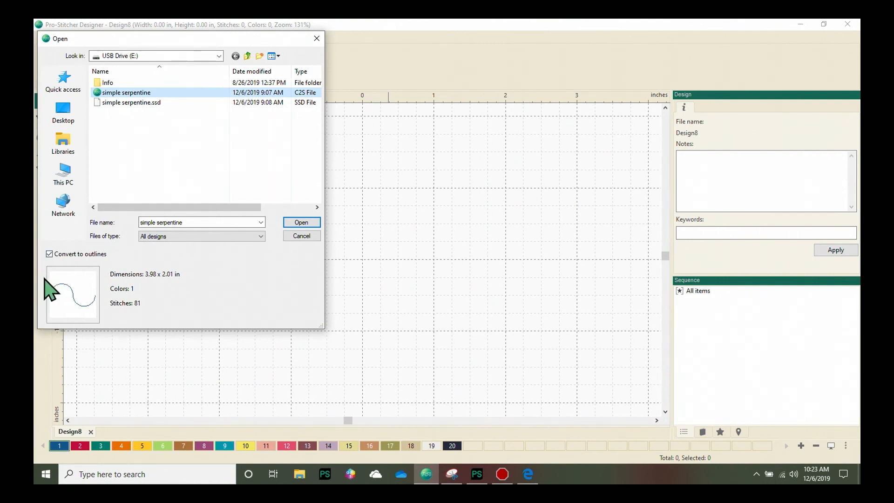
mouse_move(98, 314)
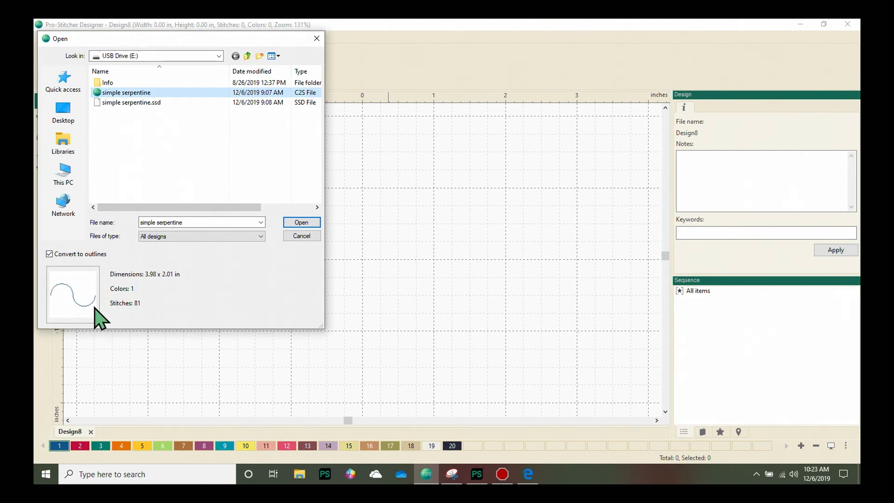
mouse_move(318, 285)
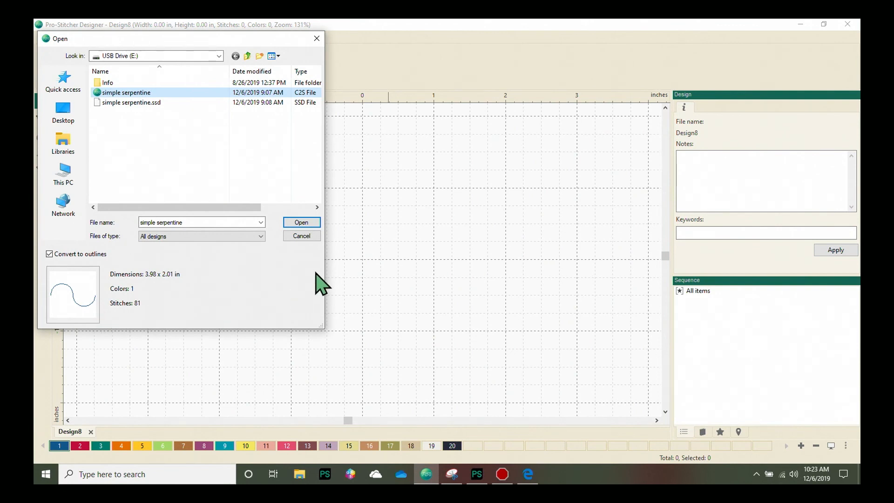
click(302, 222)
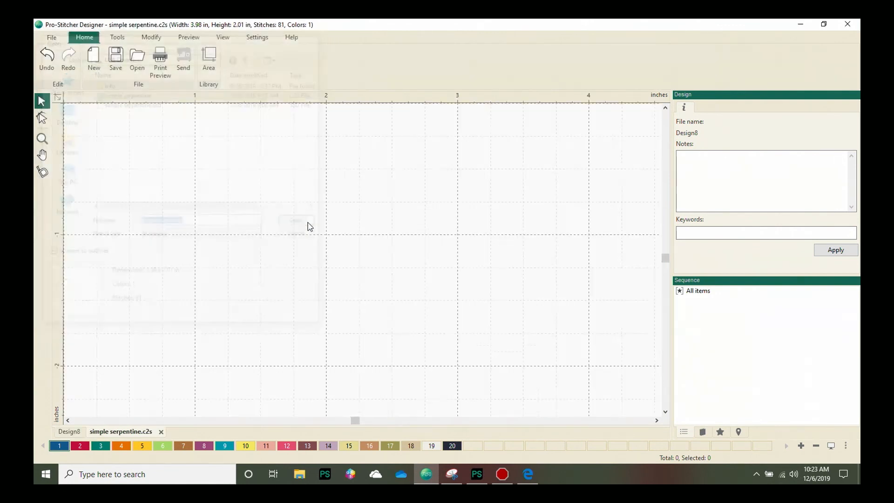
click(119, 432)
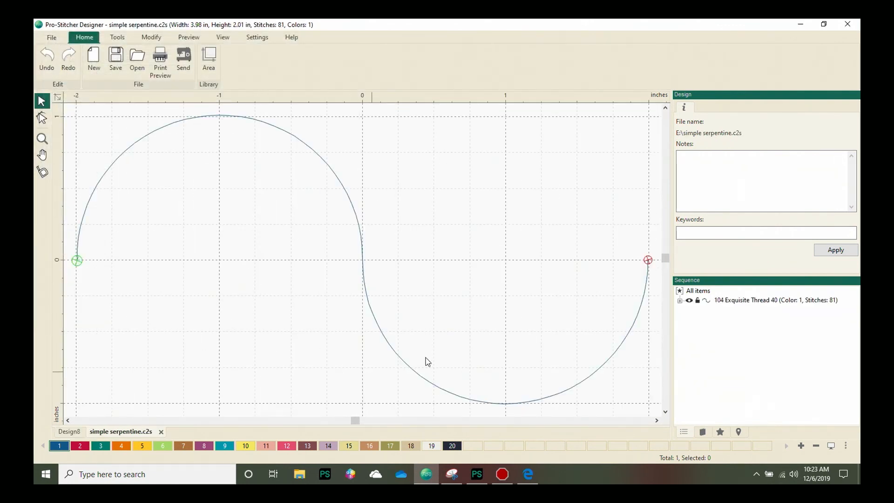